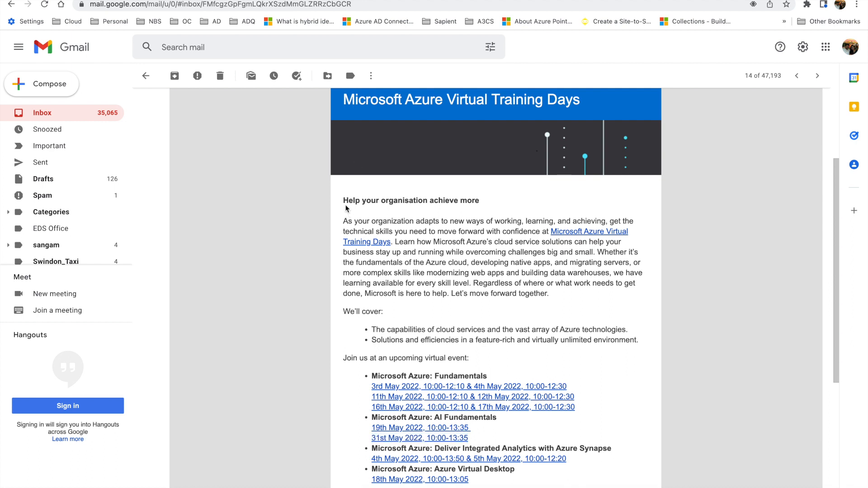
Step: Highlight the Azure Virtual Training Days email text and the first Azure Fundamentals date range
left_click_drag(343, 200, 476, 298)
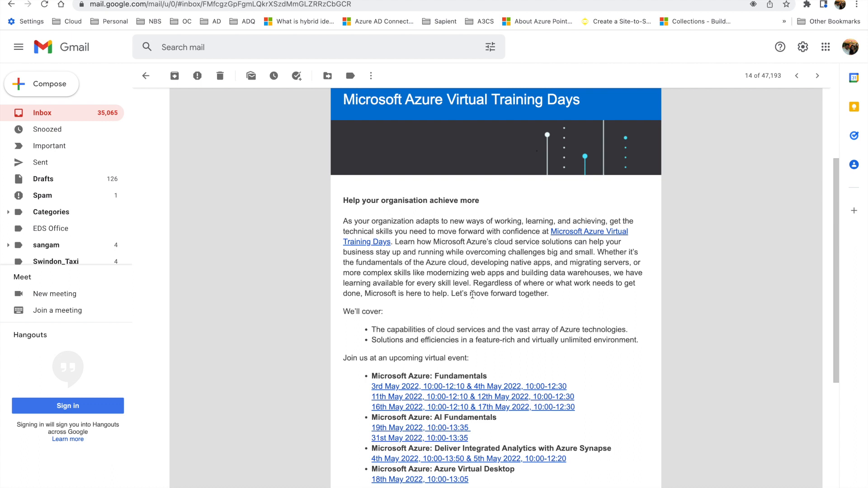
mouse_move(368, 388)
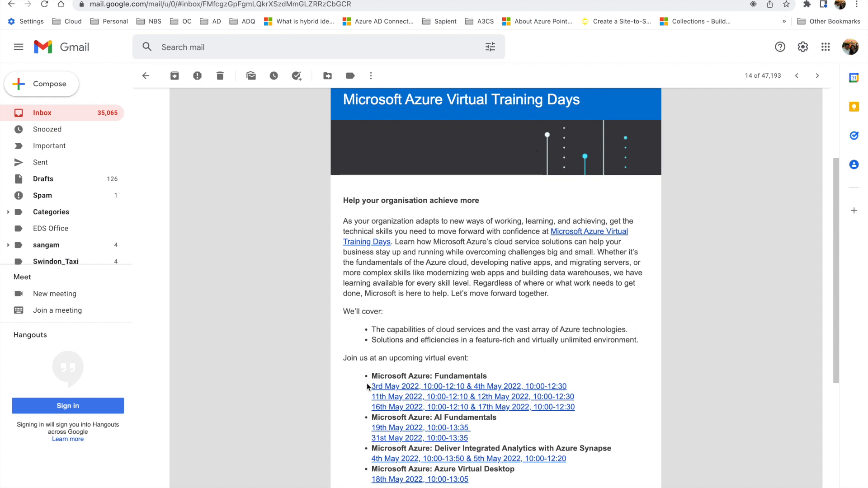
left_click_drag(371, 386, 548, 385)
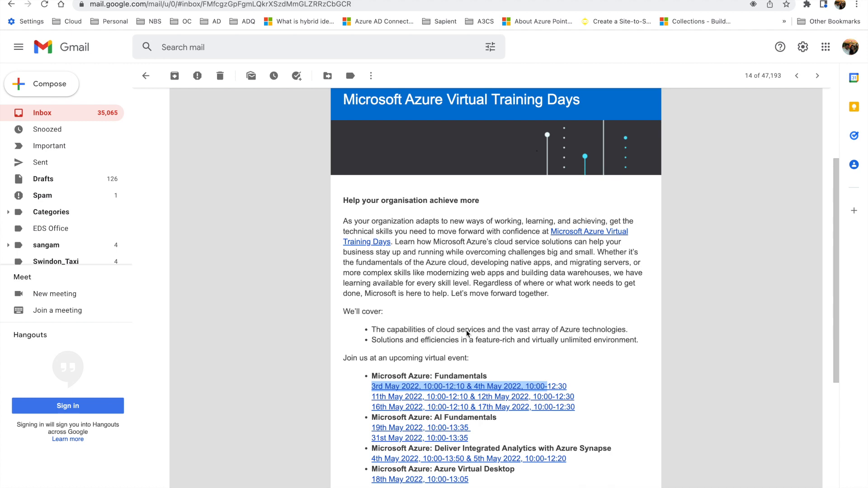
mouse_move(414, 200)
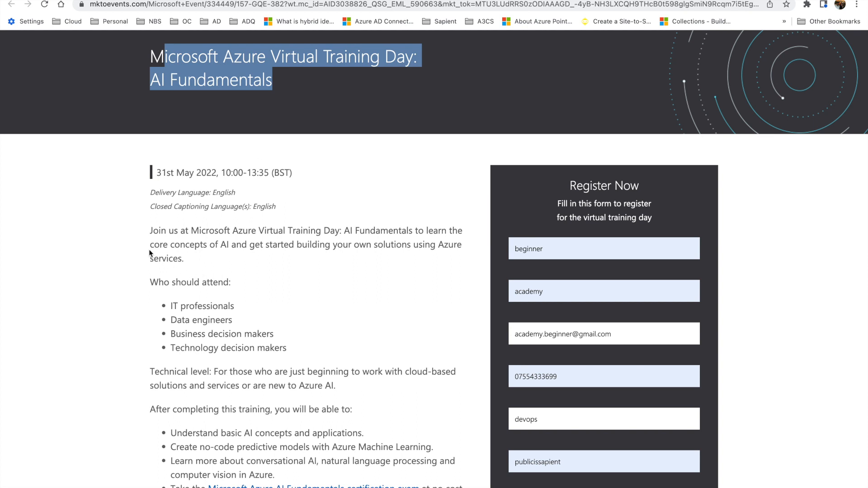
left_click_drag(150, 244, 287, 347)
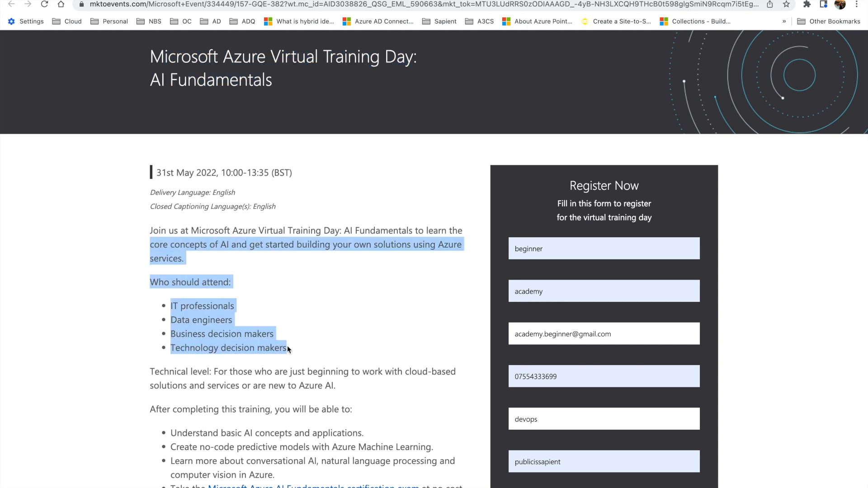
scroll("down", 3)
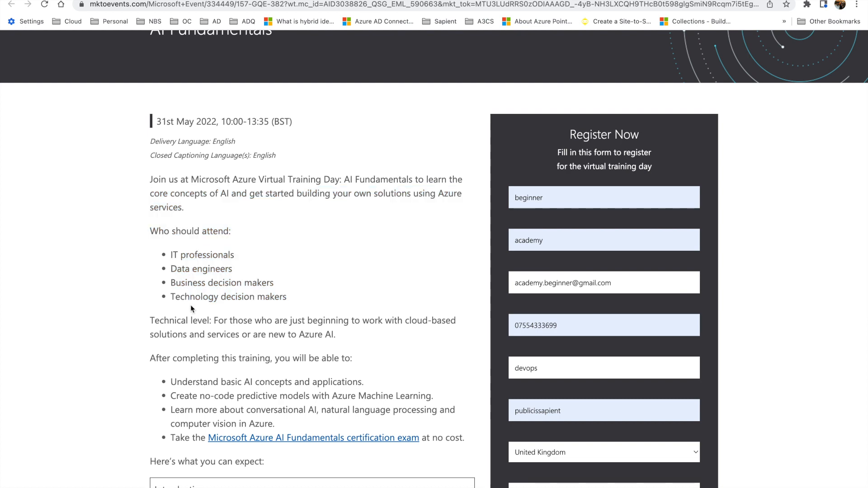
scroll("down", 3)
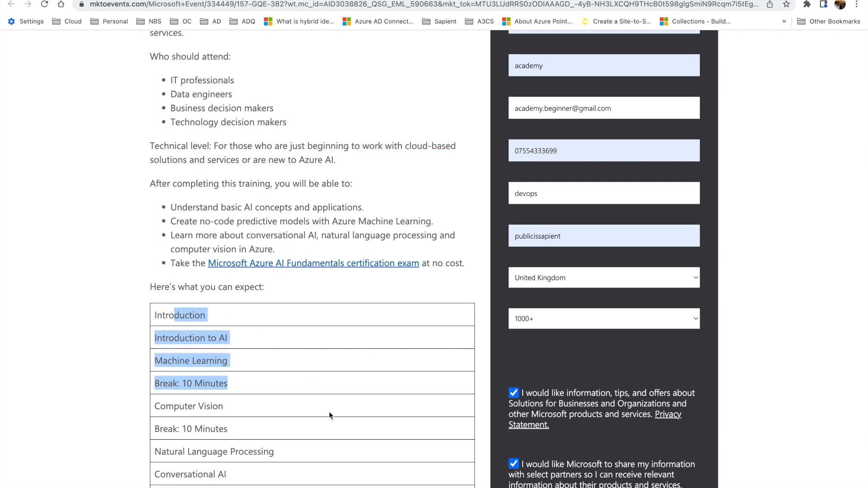
left_click(172, 263)
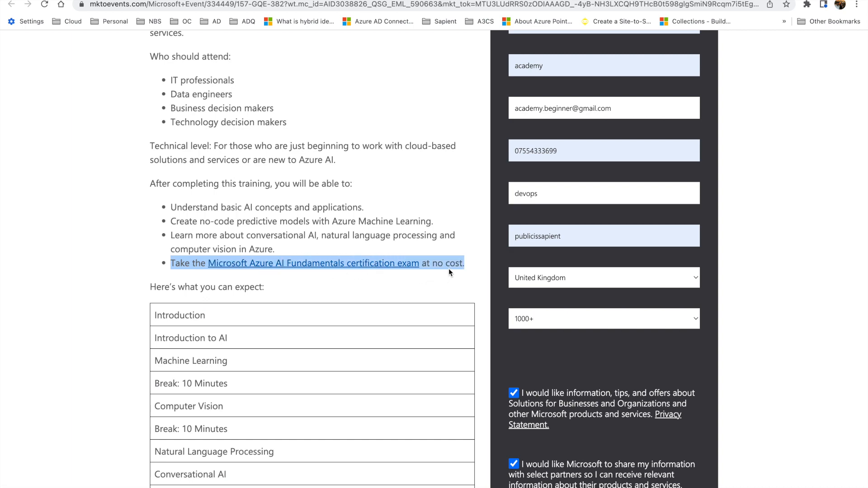
scroll("down", 3)
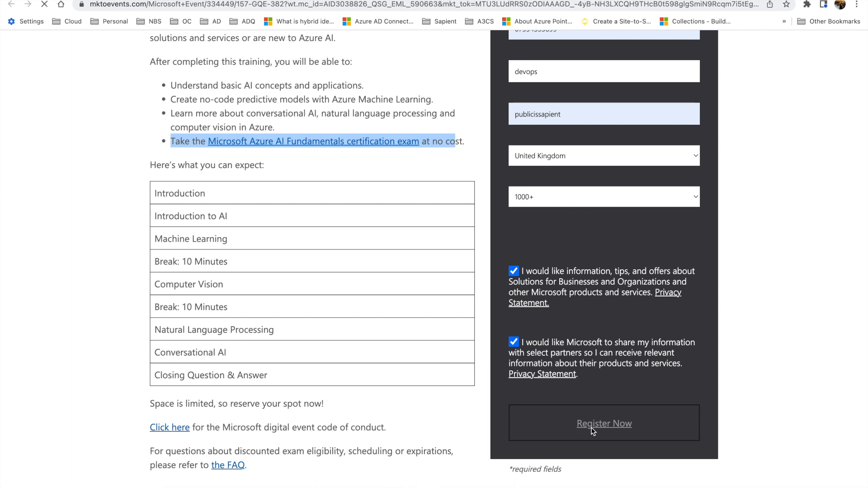
Step: Submit the registration via Register Now and highlight the confirmation-email sentence on 'You're registered!'
left_click(603, 423)
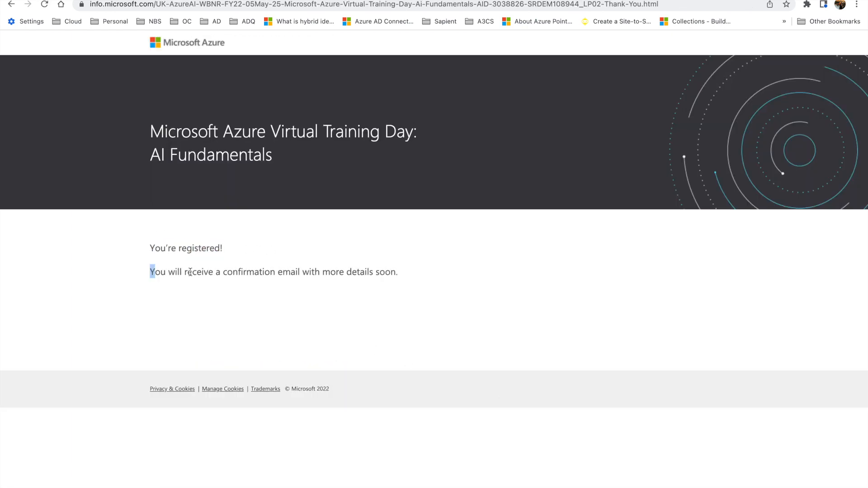
left_click_drag(150, 271, 397, 271)
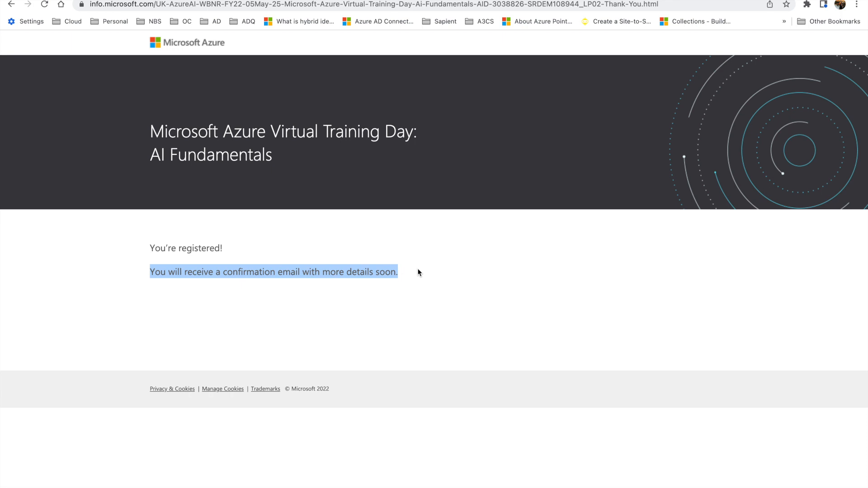